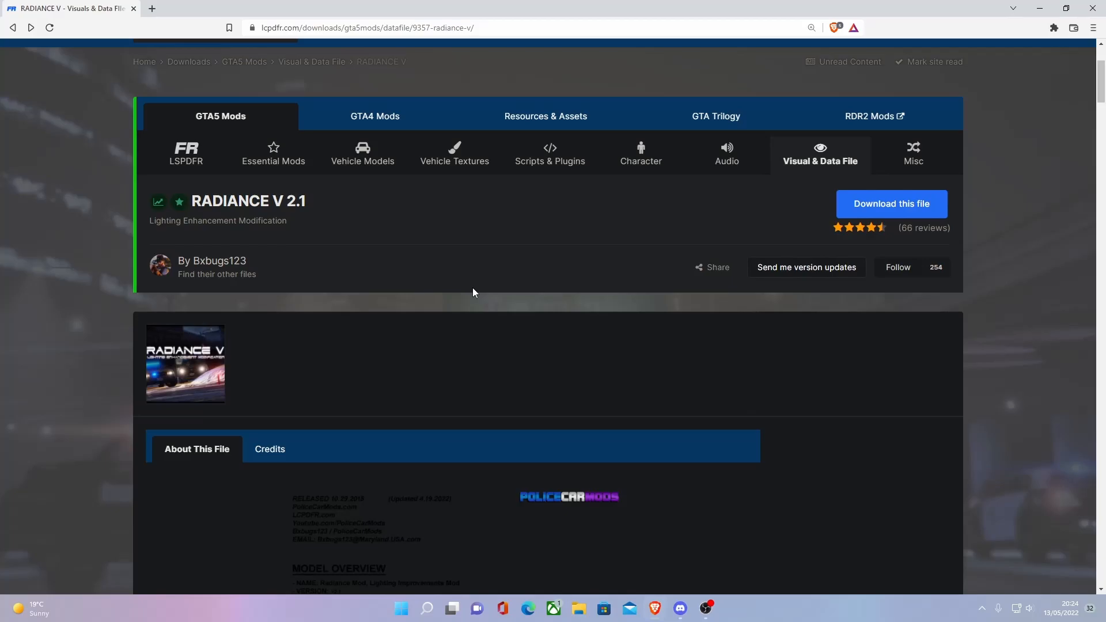
Read the Radiance V 2.1 installation notes and reveal its list of downloadable zip files.
scroll("down", 3)
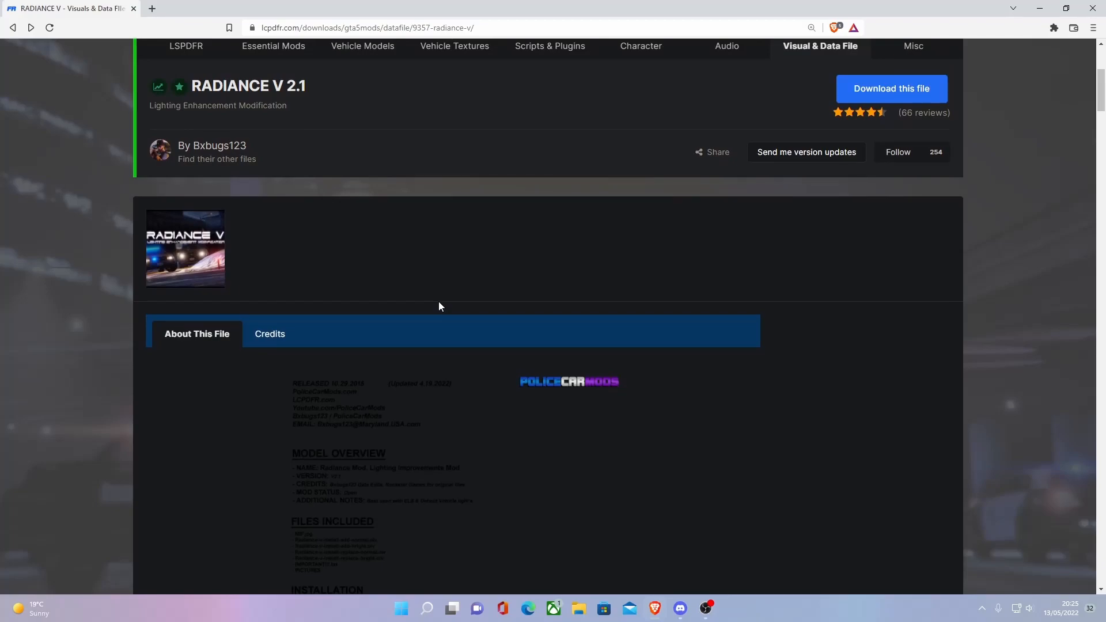
scroll("down", 3)
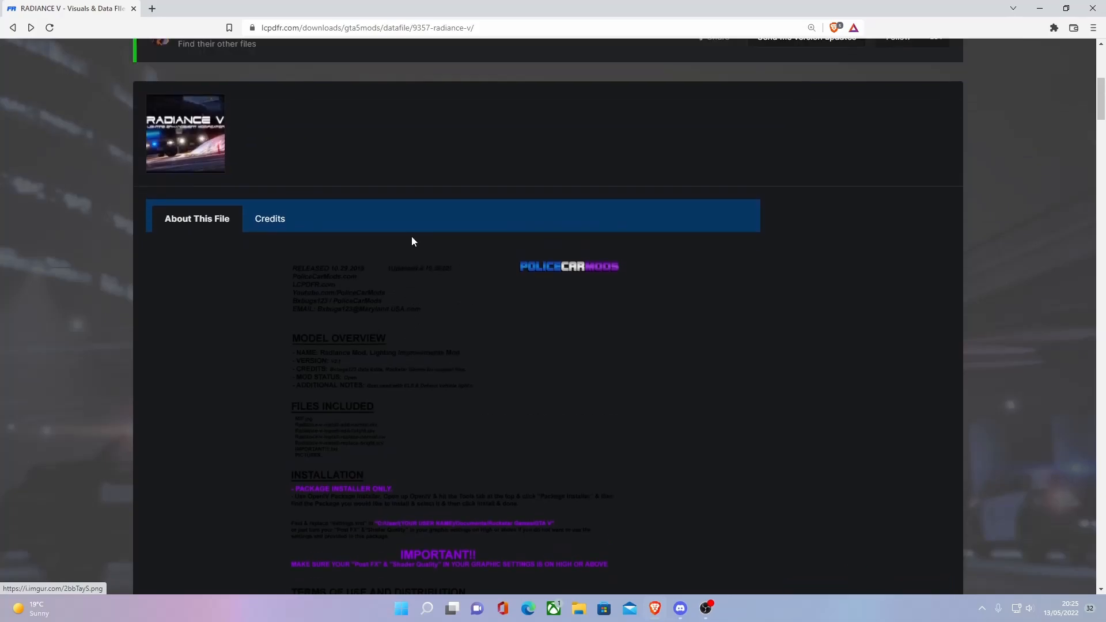
left_click(866, 521)
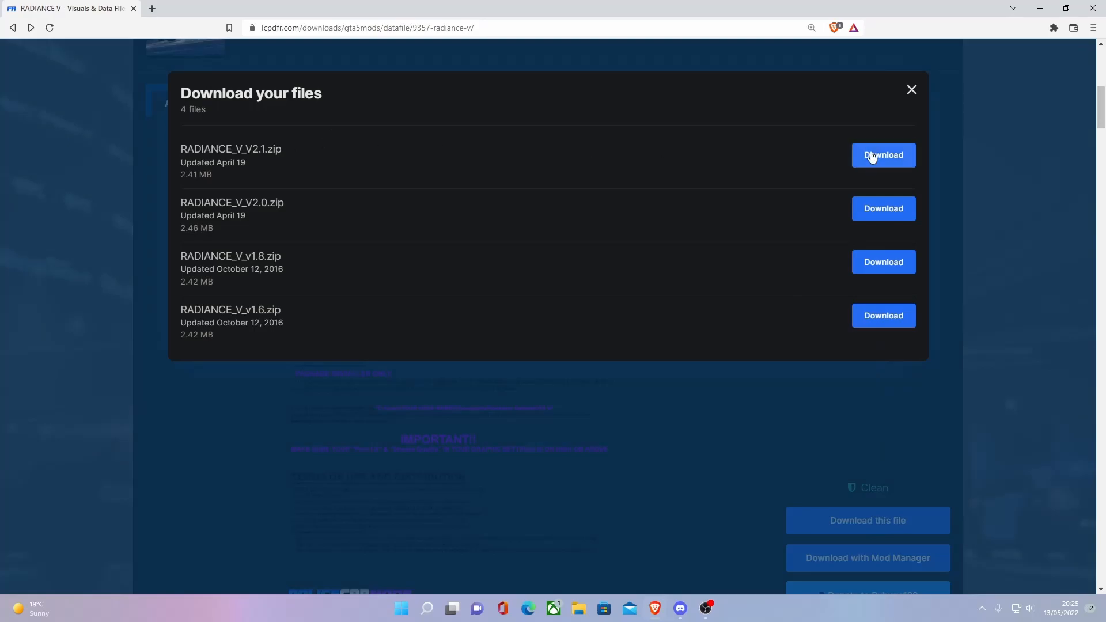
Download RADIANCE_V_V2.1.zip and have the archive open automatically when finished.
left_click(882, 154)
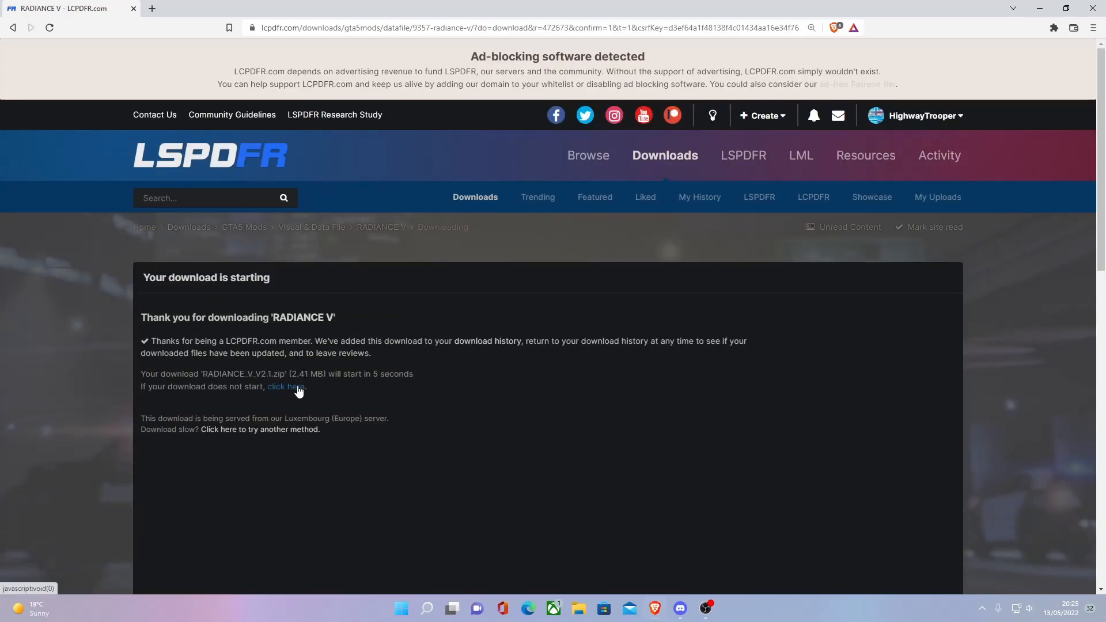
left_click(285, 387)
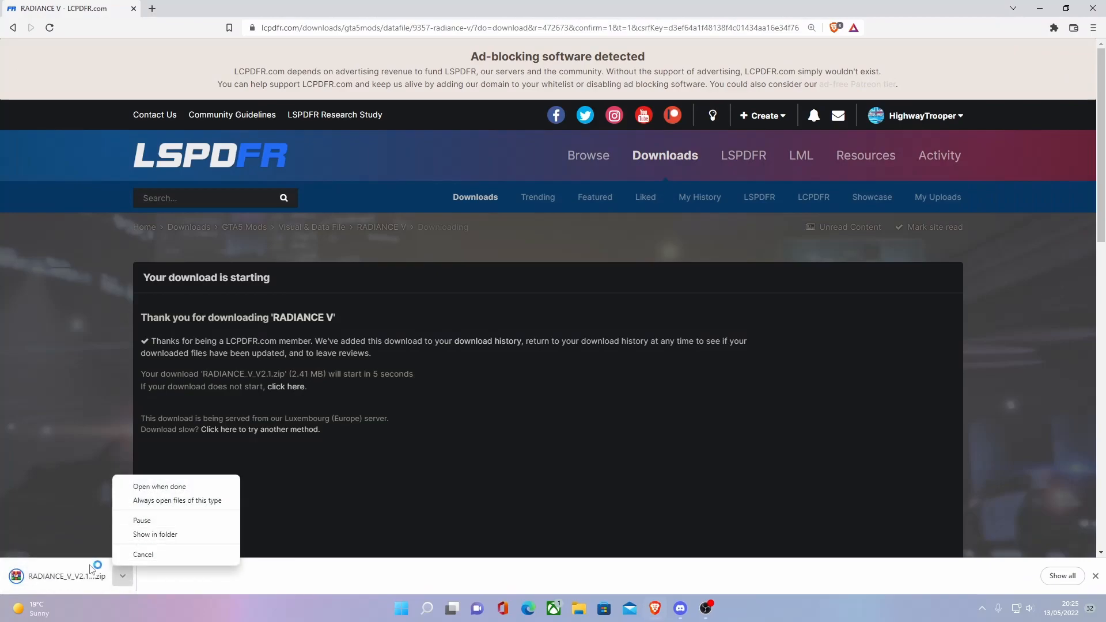
left_click(159, 486)
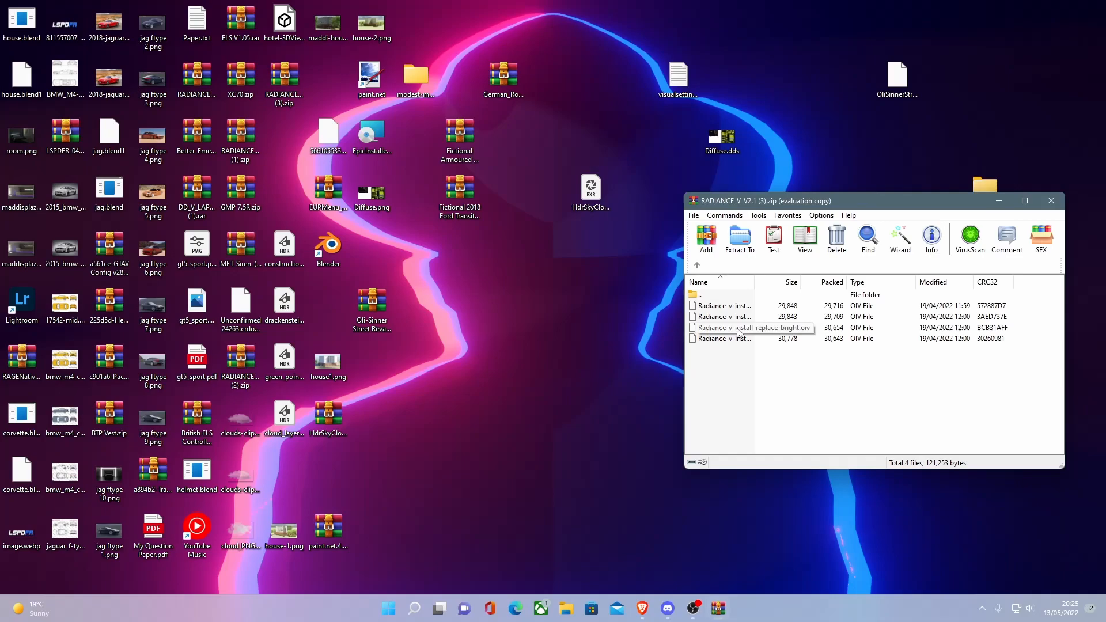
Extract Radiance-v-install-replace-bright.oiv onto the desktop and close the archive.
left_click(718, 327)
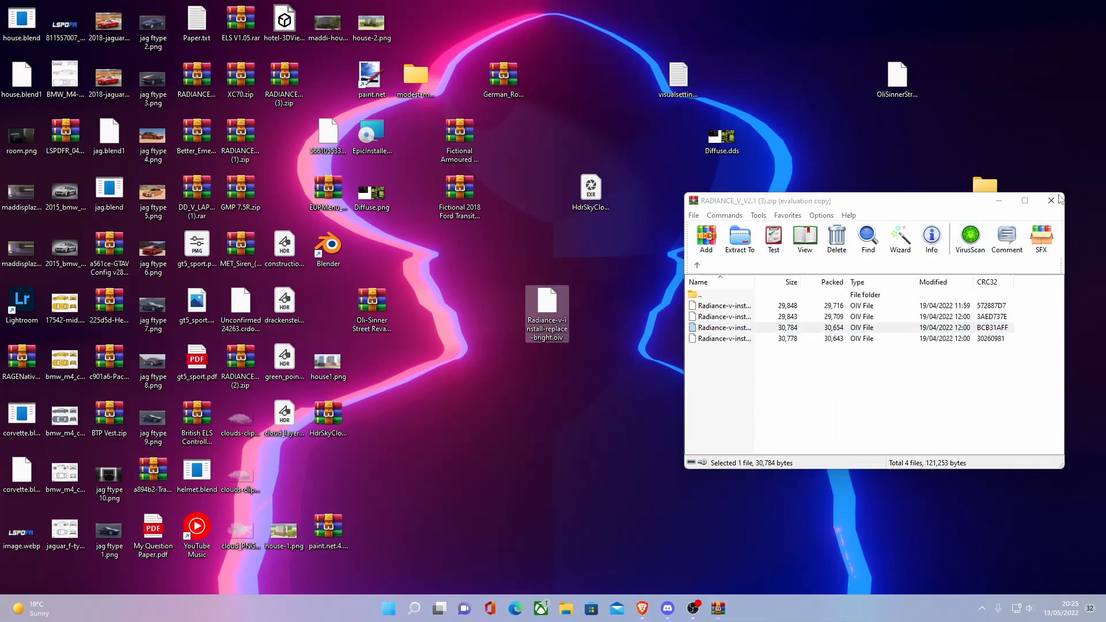
mouse_move(1051, 200)
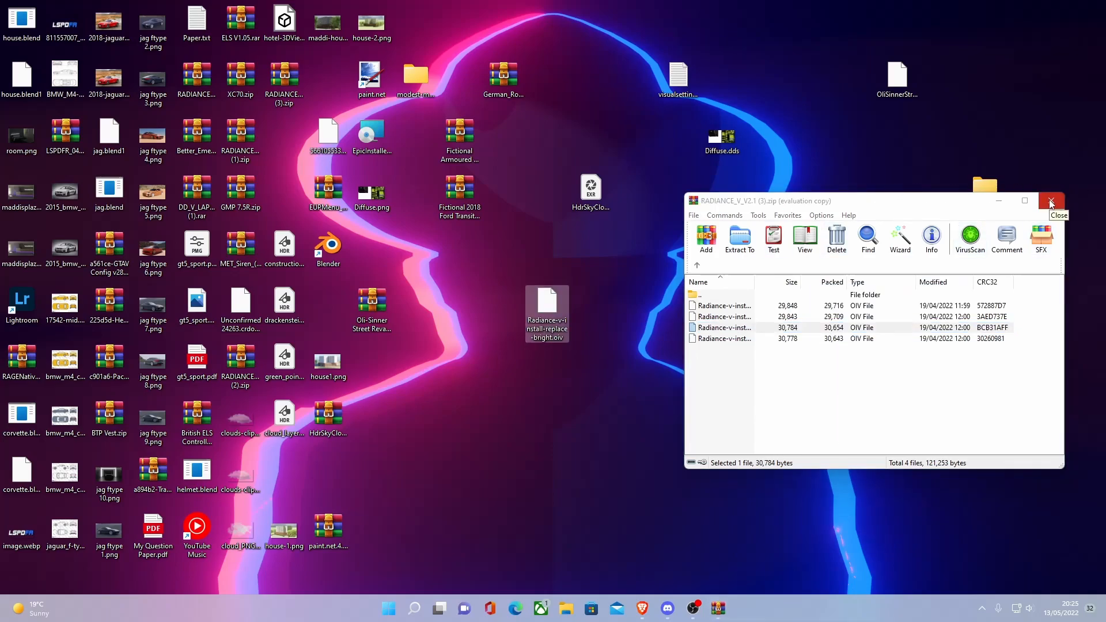
left_click(414, 607)
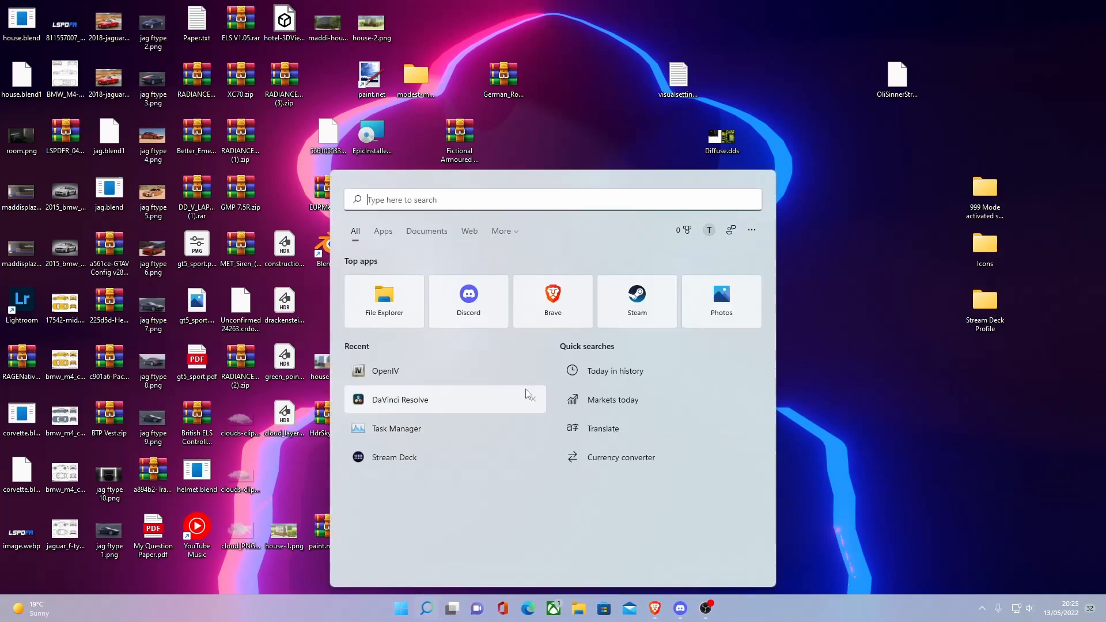
Launch OpenIV from Start search and load Grand Theft Auto V for Windows.
type("op")
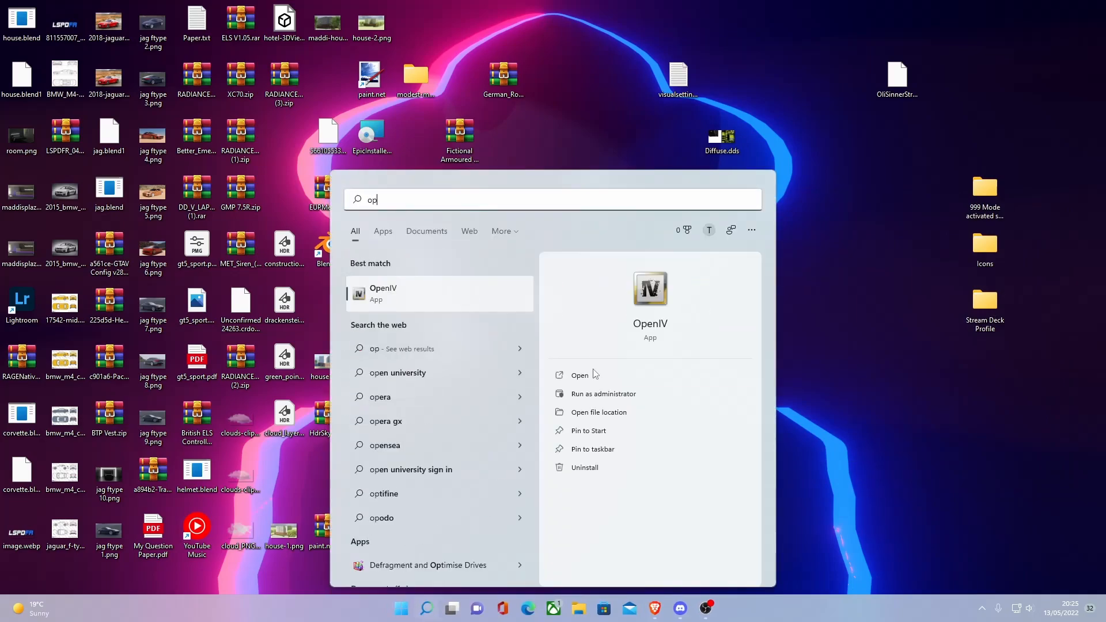
left_click(579, 374)
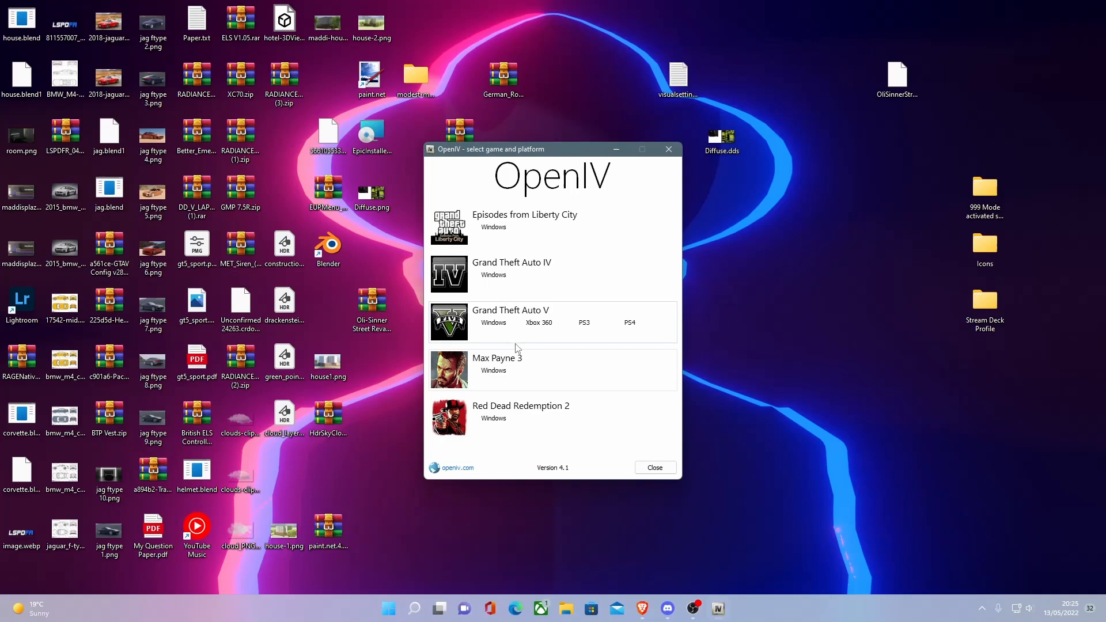
left_click(493, 323)
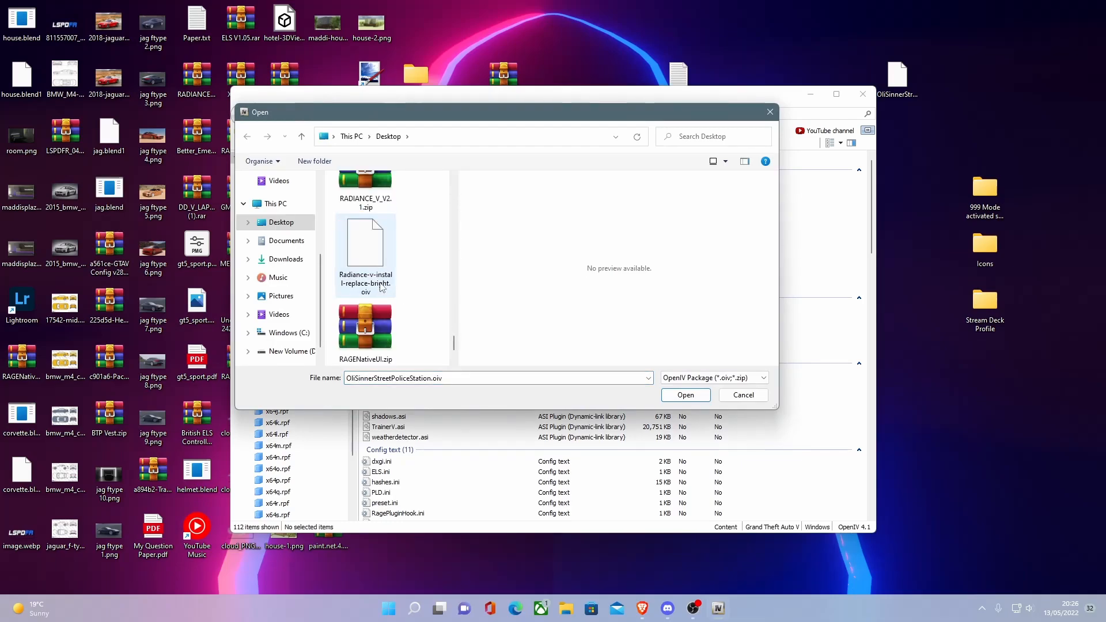
Load Radiance-v-install-replace-bright.oiv into the package installer and begin installation.
left_click(683, 394)
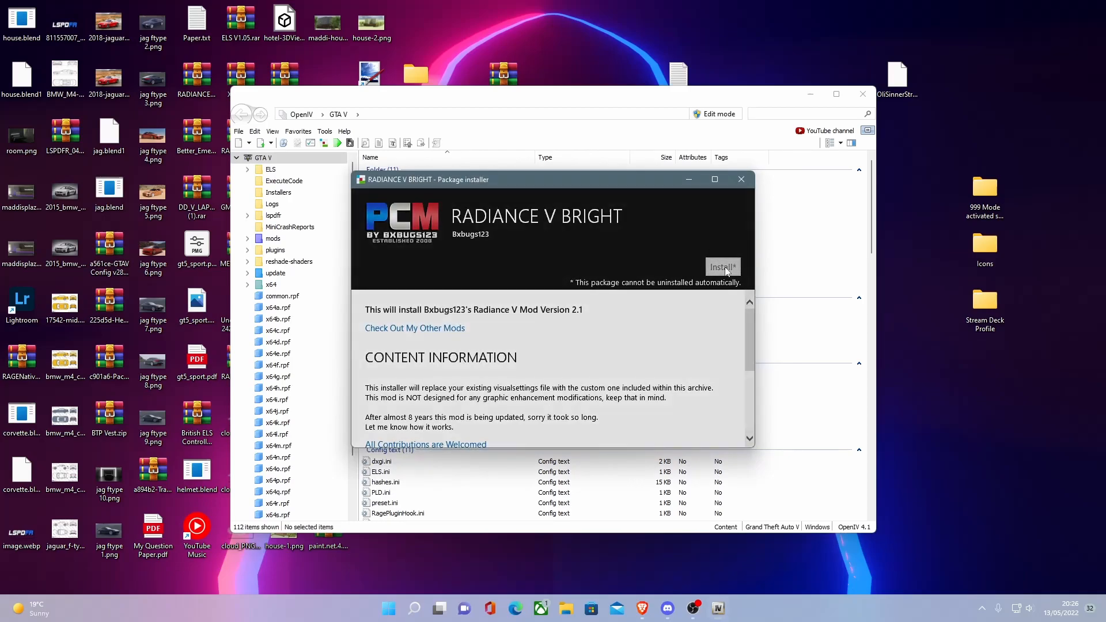
left_click(721, 266)
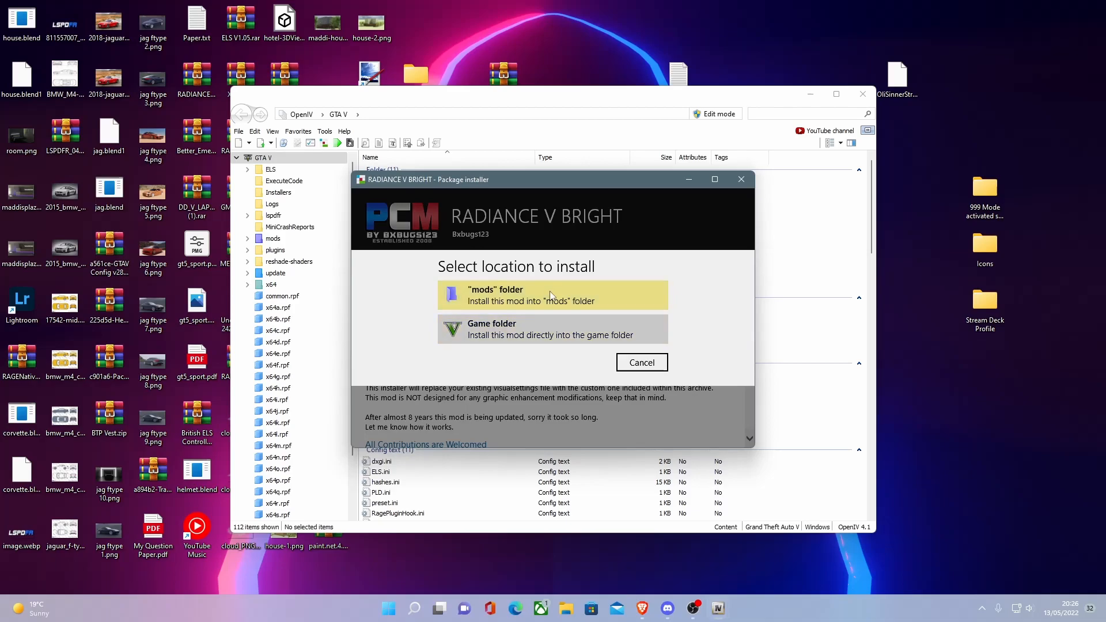
mouse_move(555, 299)
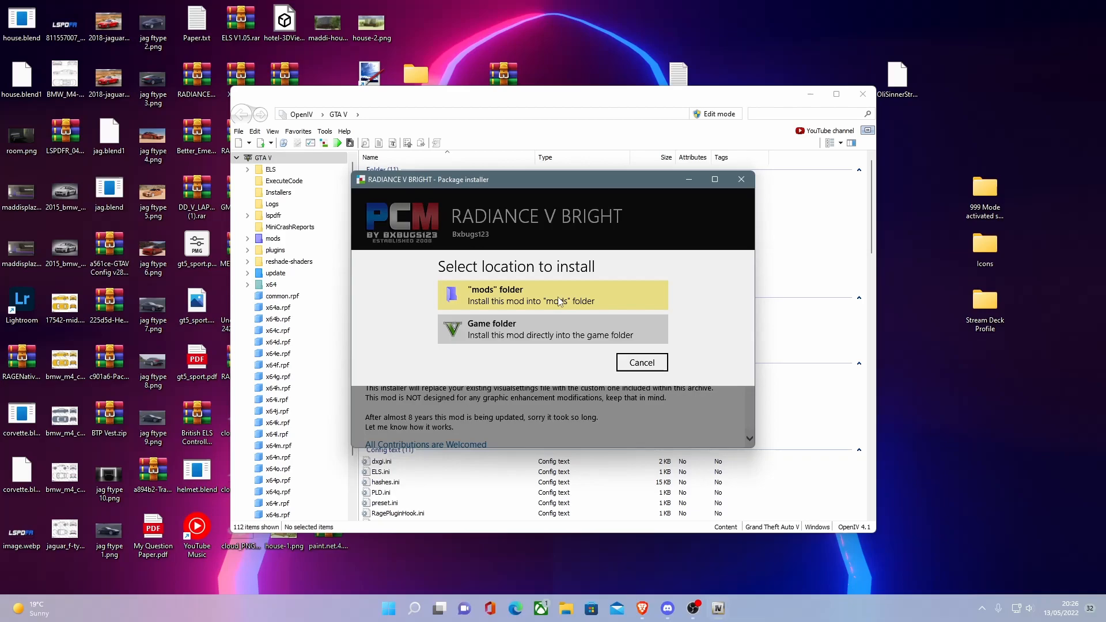
Install RADIANCE V BRIGHT into the mods folder, confirm, and close after 'Installation succeeded'.
left_click(552, 295)
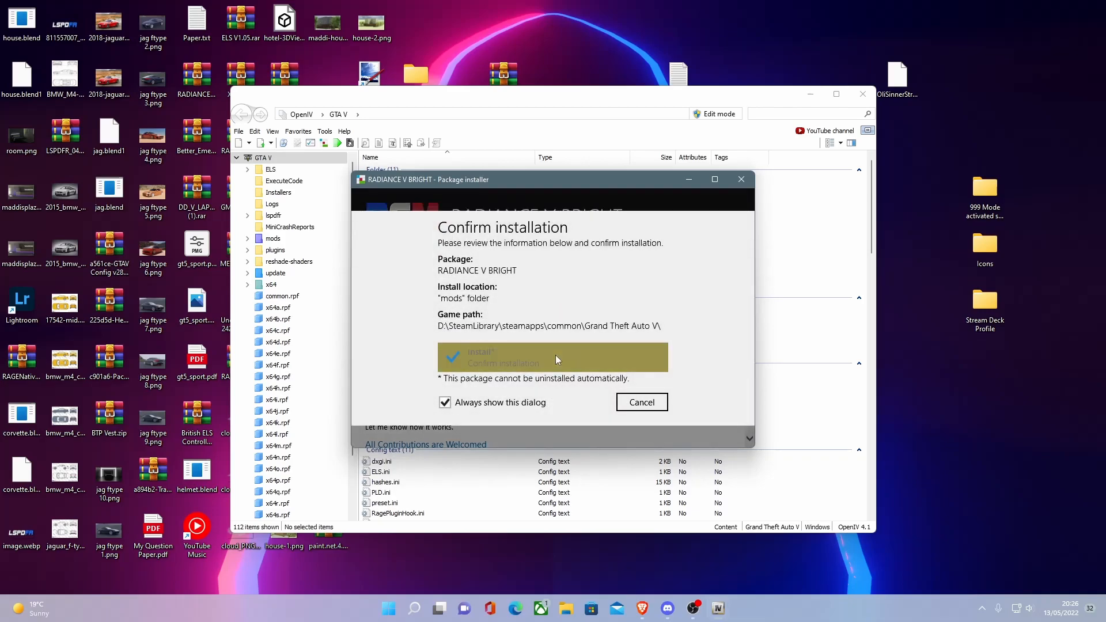
left_click(552, 357)
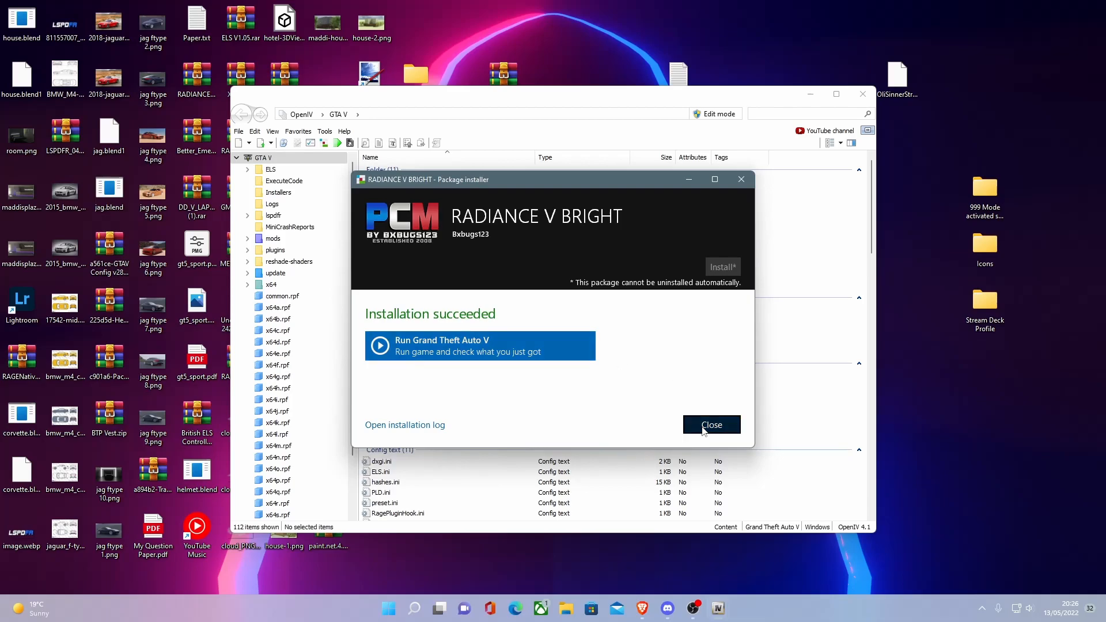
left_click(711, 425)
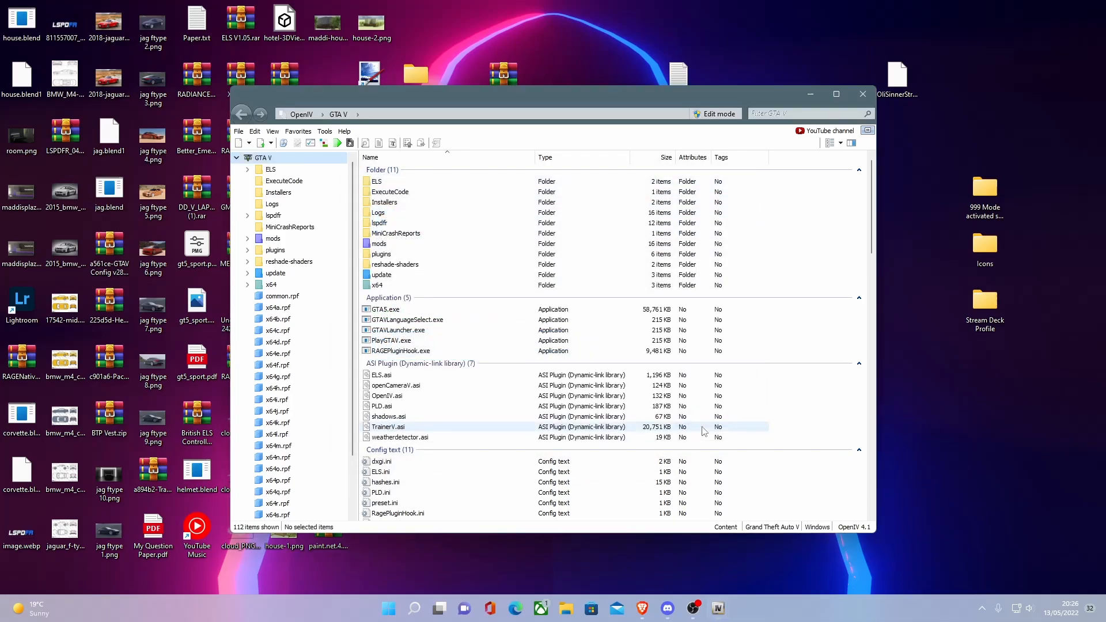